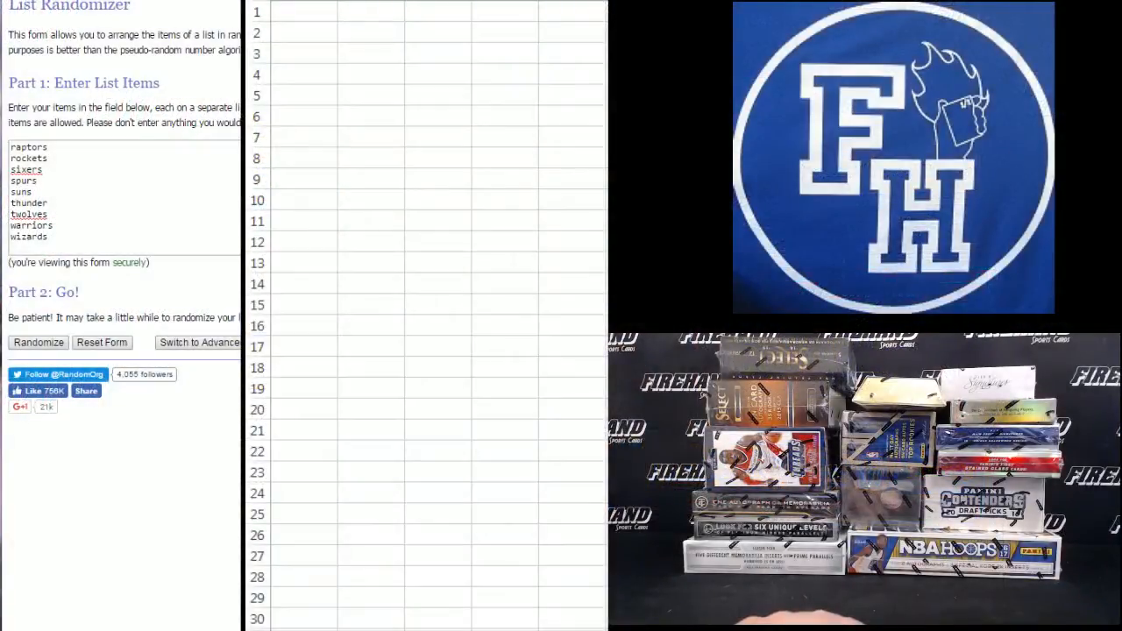
Shuffle the 30-username list on RANDOM.ORG twice with Randomize and Again!
text(keyssportscards)
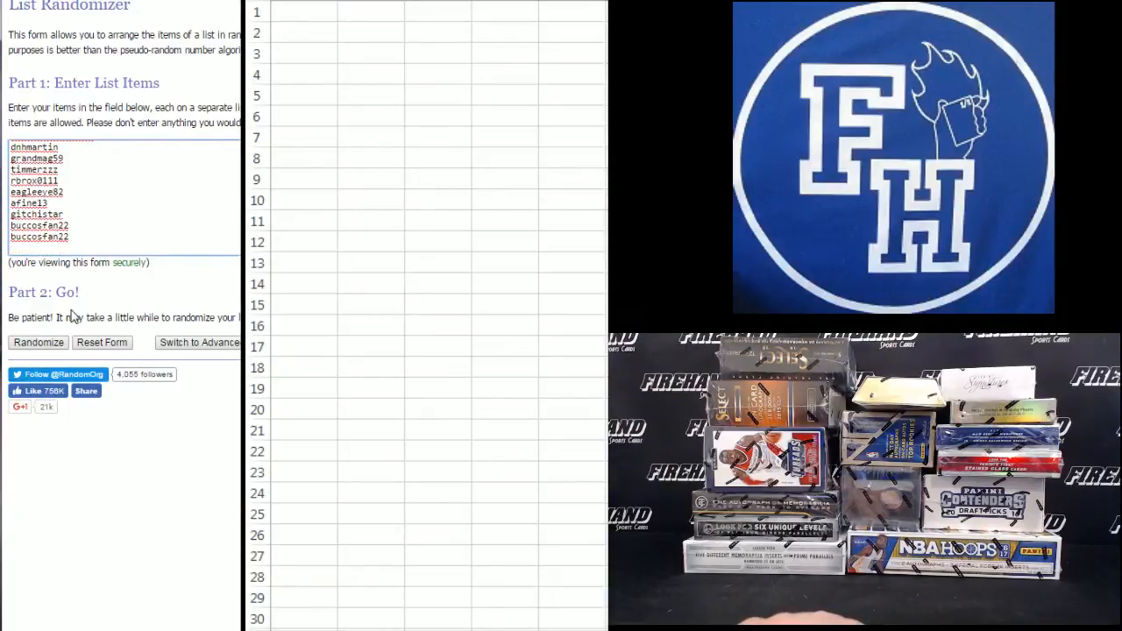
mouse_move(35, 350)
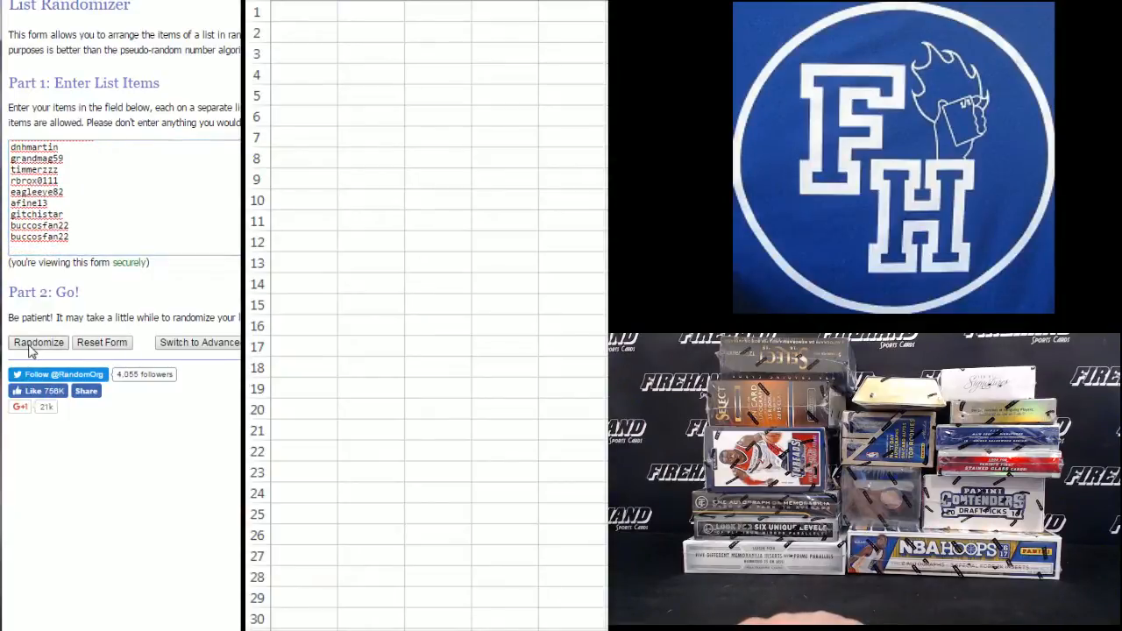
click(37, 343)
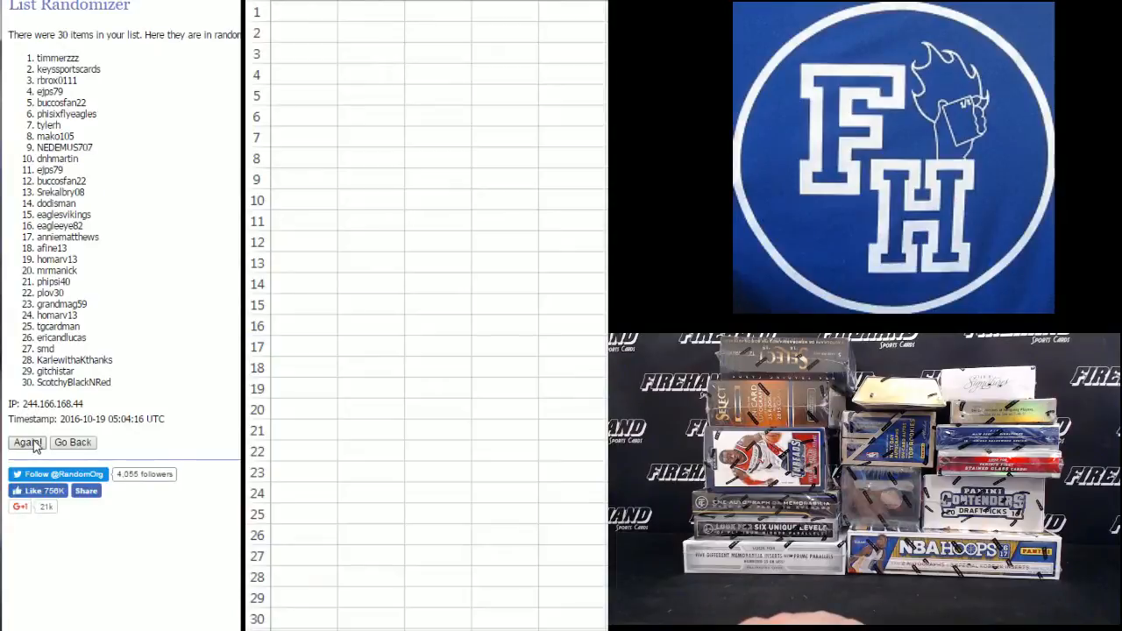
click(28, 443)
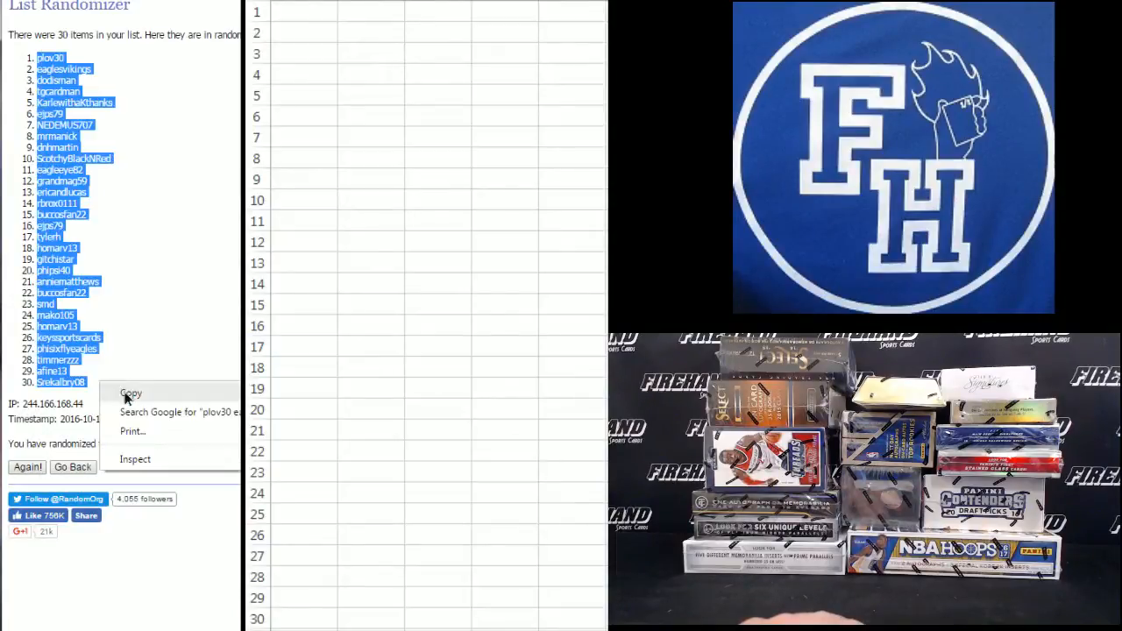
Paste the shuffled usernames as text into A1, widen column A, and go back
right_click(298, 13)
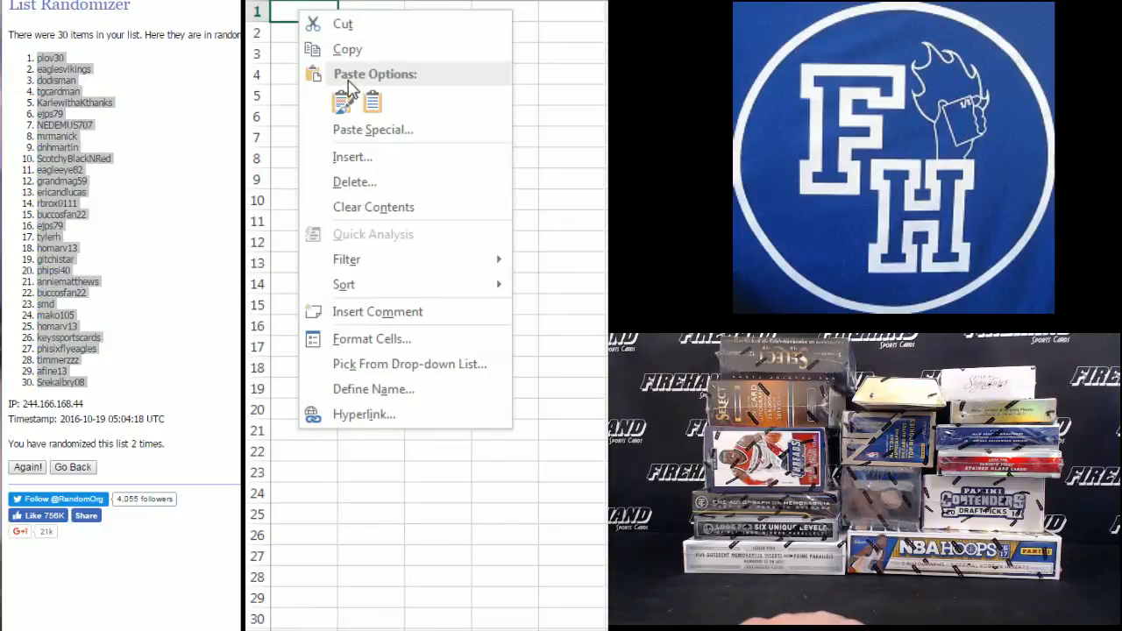
click(373, 129)
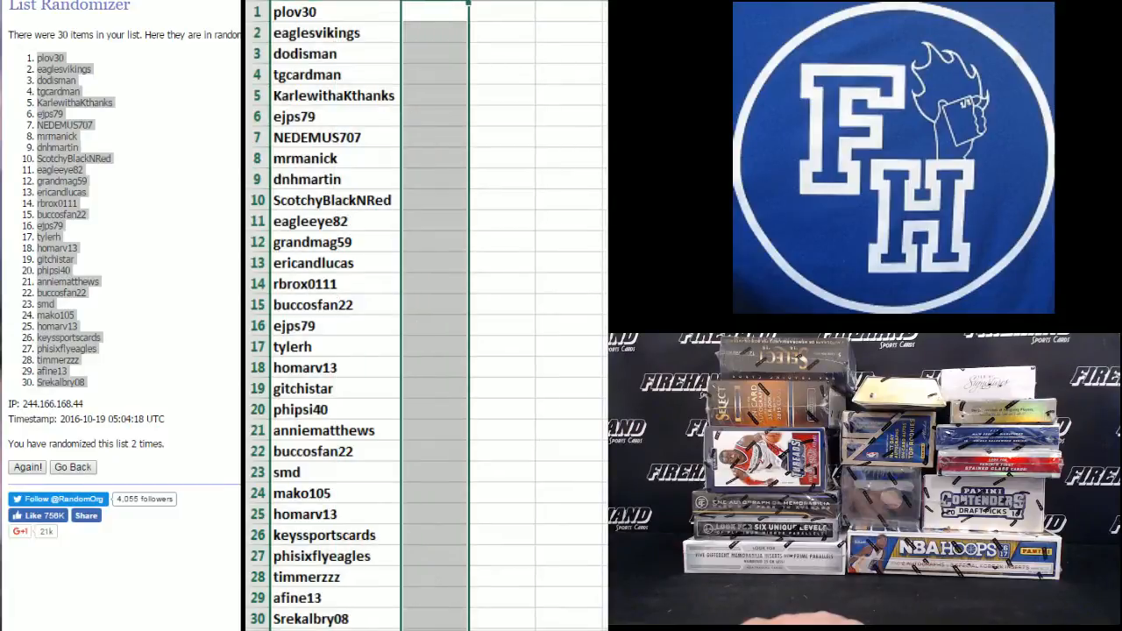
click(431, 12)
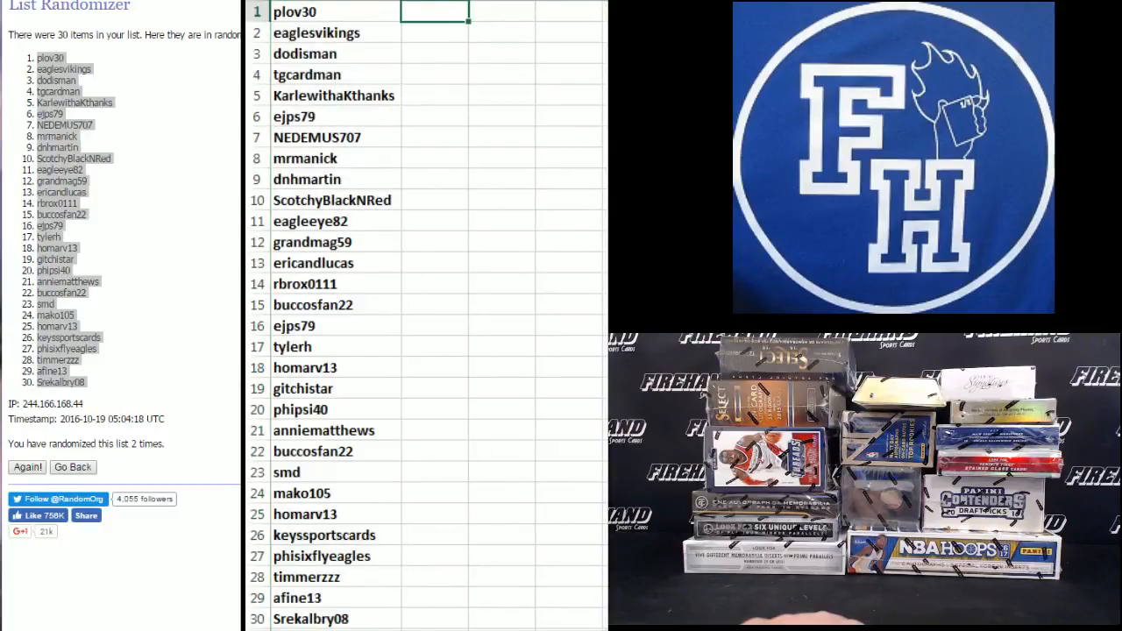
click(73, 467)
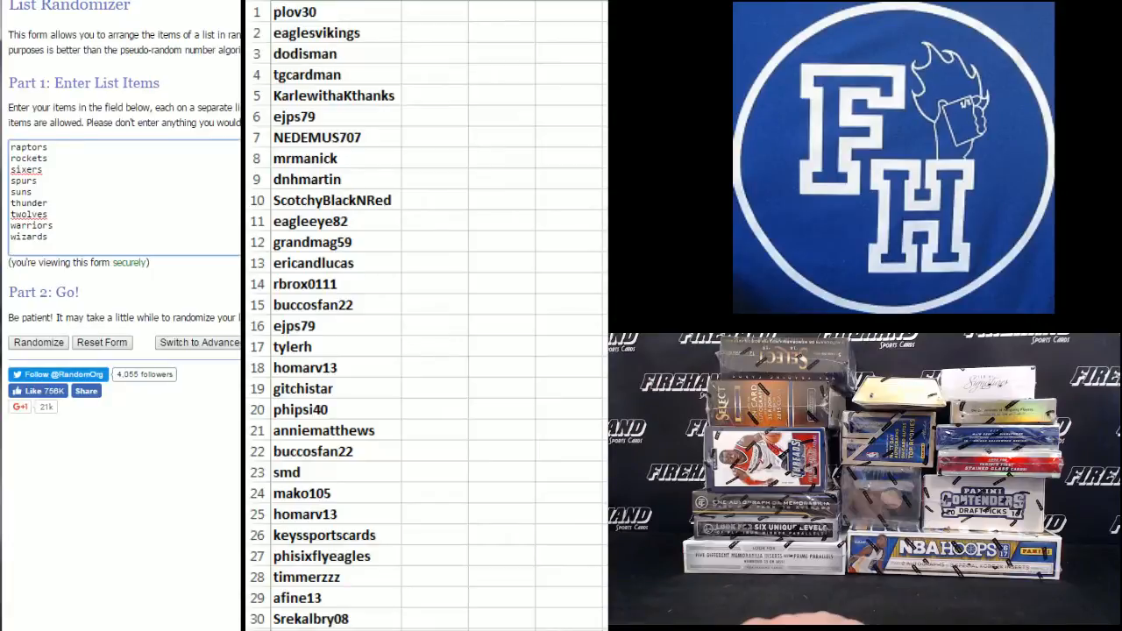
Shuffle the list of 30 NBA team names on RANDOM.ORG
click(37, 343)
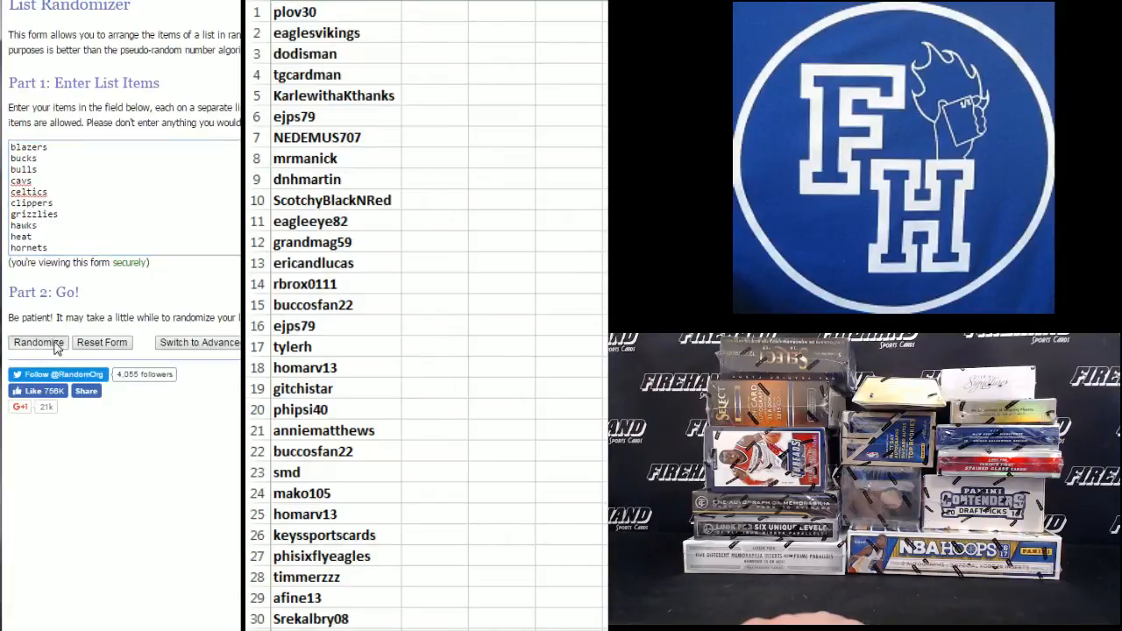
click(38, 341)
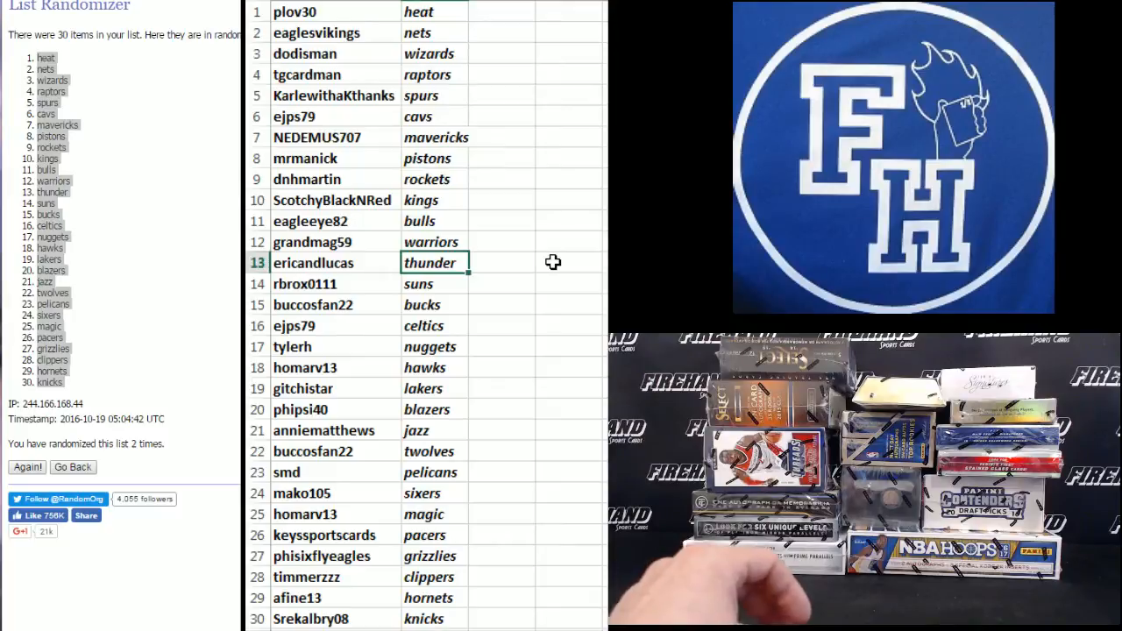
Sort columns A:B A to Z by team name and copy the pairs
click(434, 284)
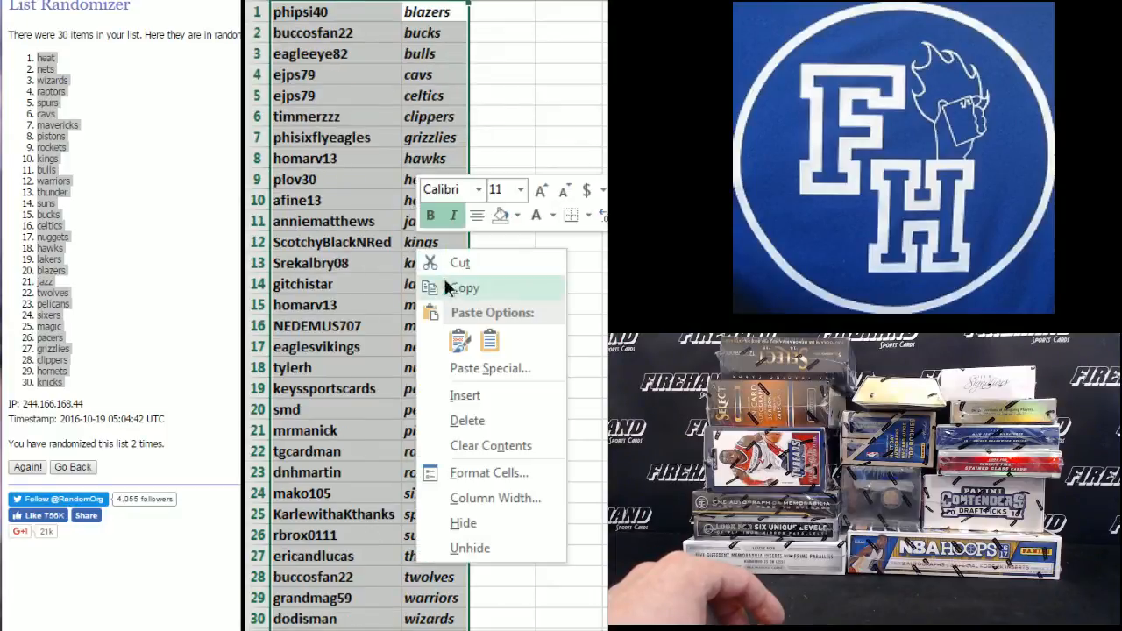
click(463, 288)
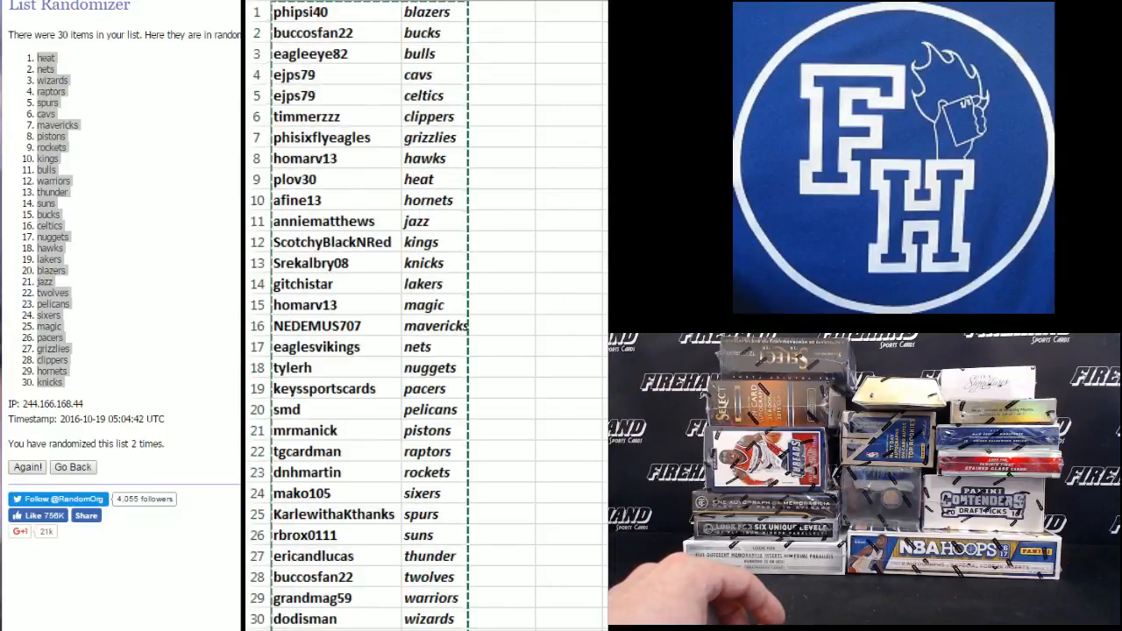